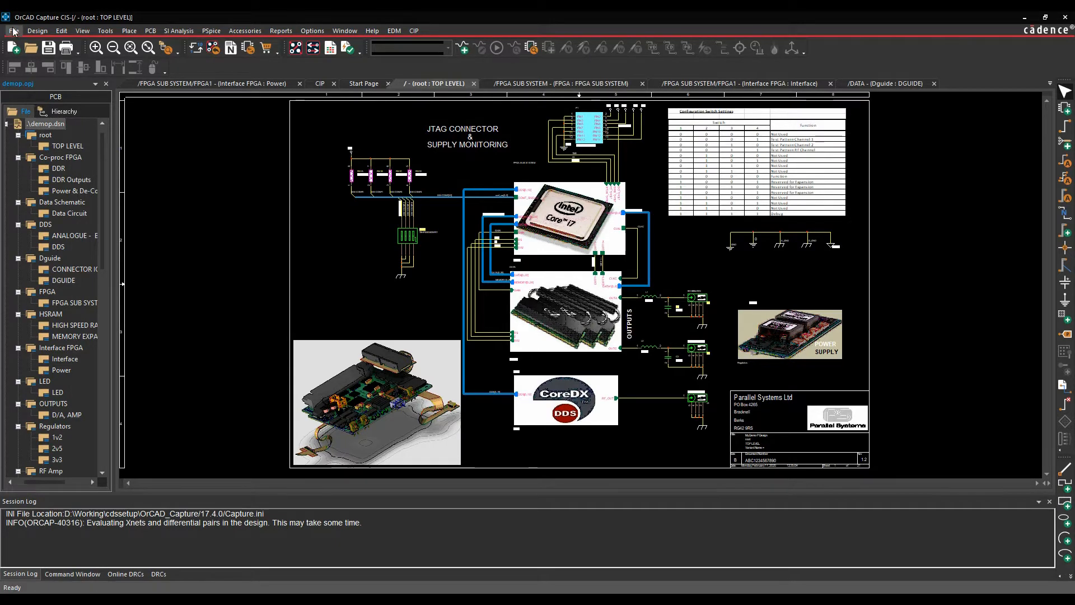
- Start an ISCF export of the open design from the File menu
{"action": "left_click", "coordinate": [12, 30]}
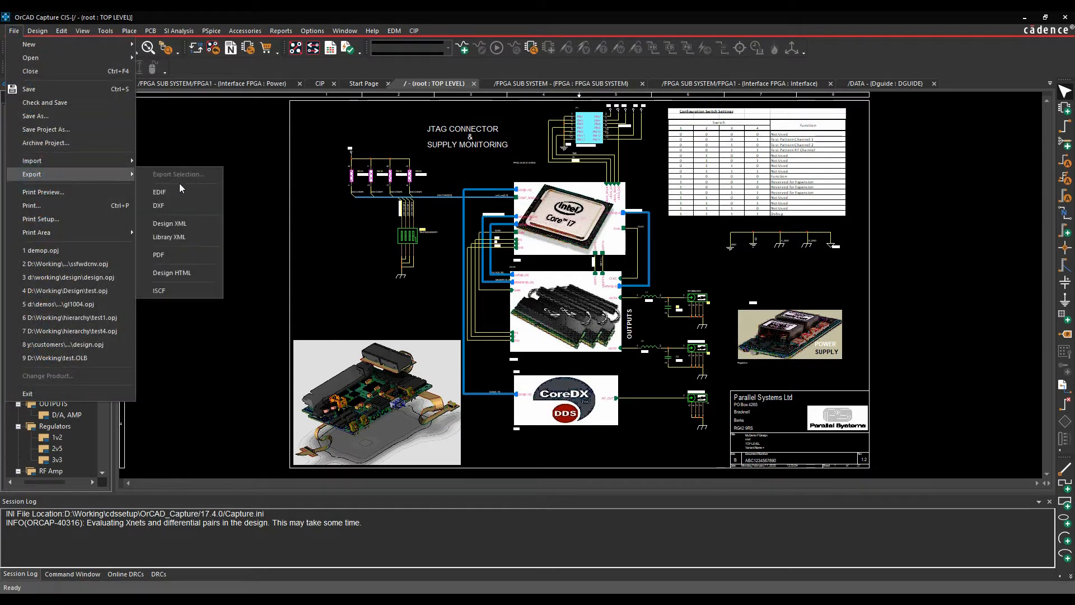
{"action": "left_click", "coordinate": [159, 290]}
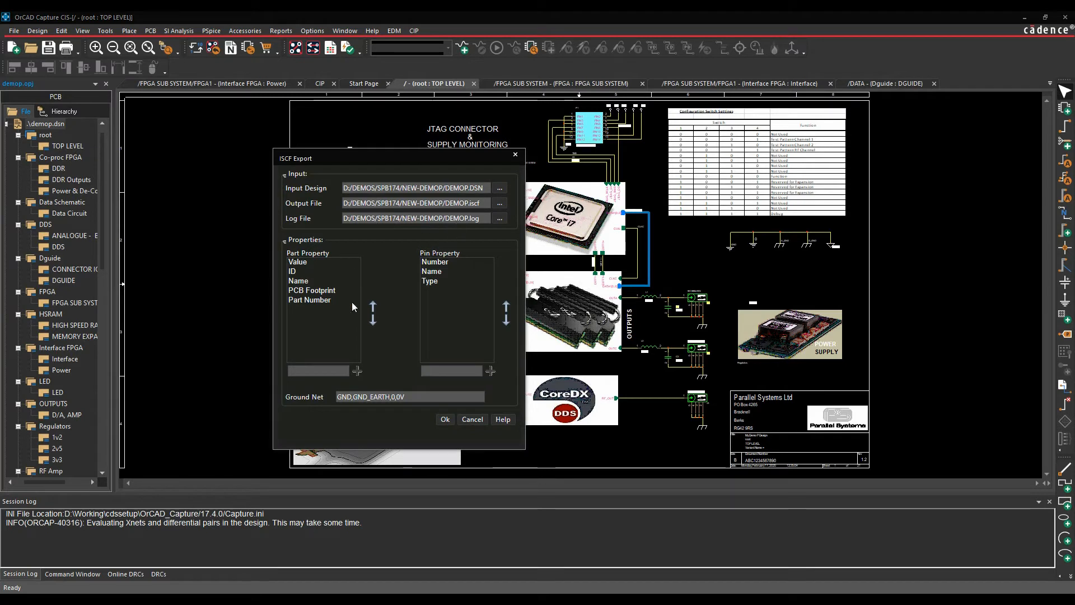
{"action": "mouse_move", "coordinate": [395, 261]}
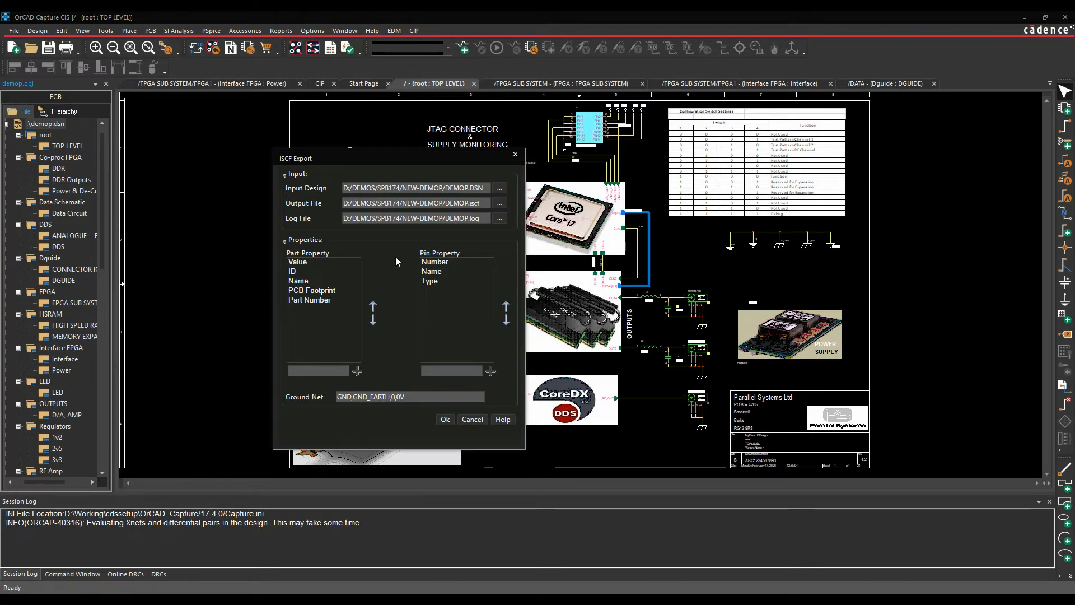
{"action": "mouse_move", "coordinate": [349, 303]}
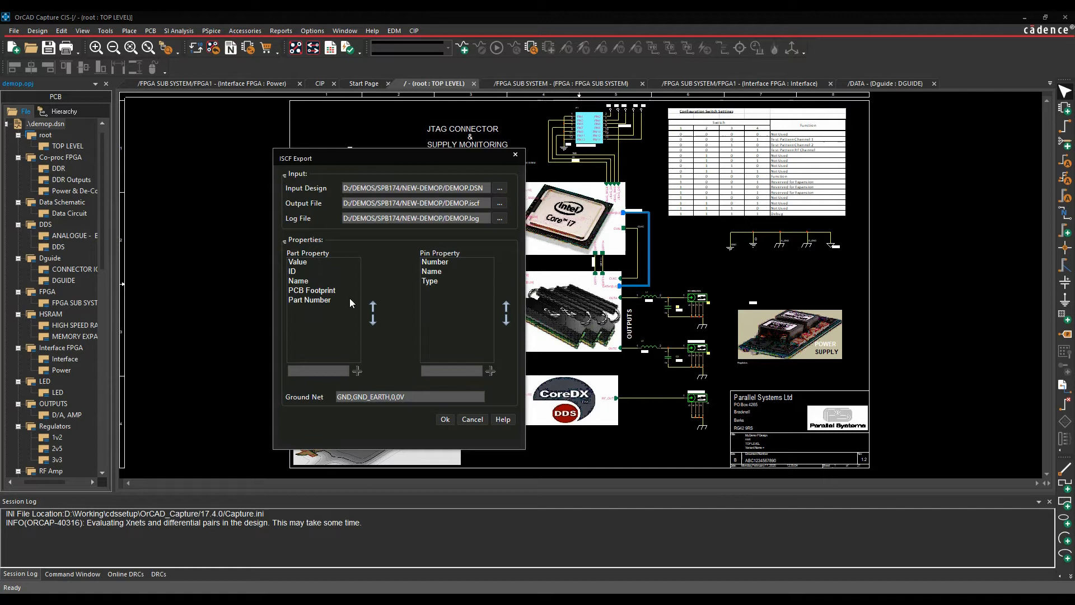
{"action": "mouse_move", "coordinate": [394, 372]}
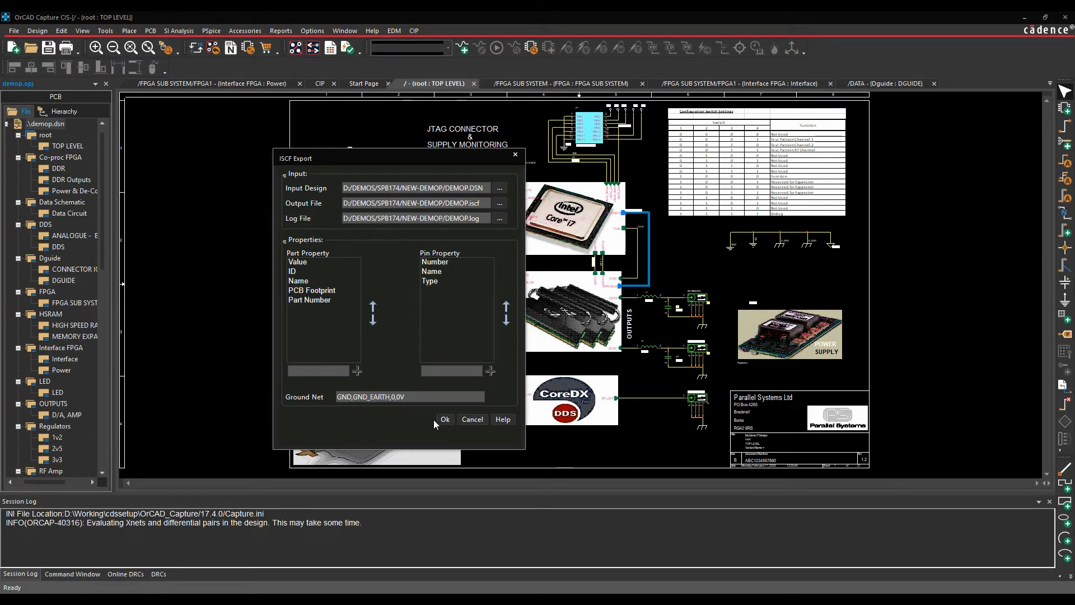
- Confirm the ISCF export of DEMOP with default paths and part/pin properties
{"action": "left_click", "coordinate": [444, 420]}
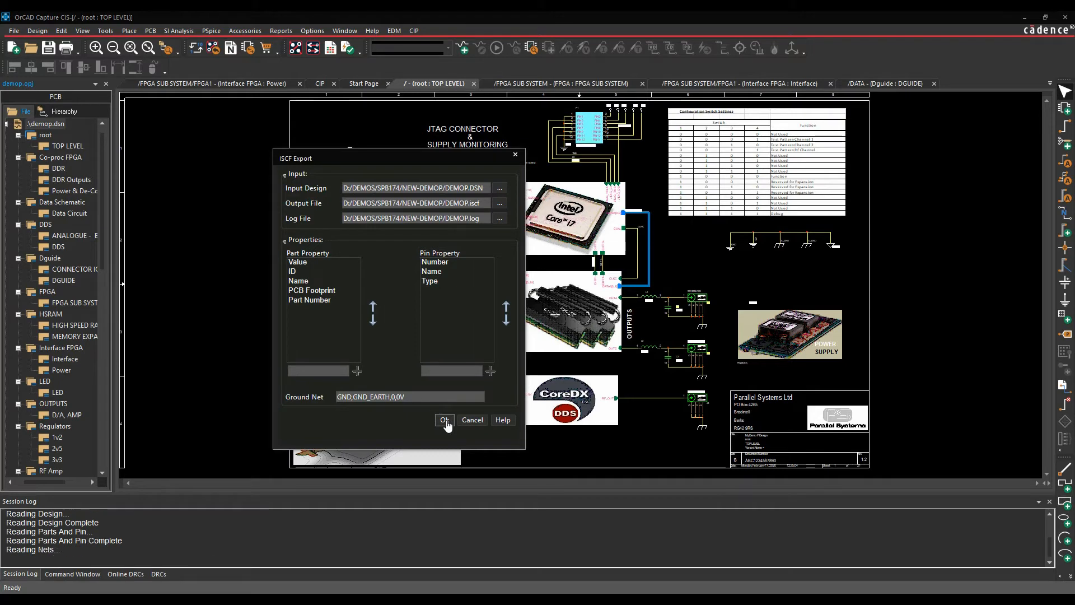
{"action": "left_click", "coordinate": [444, 420]}
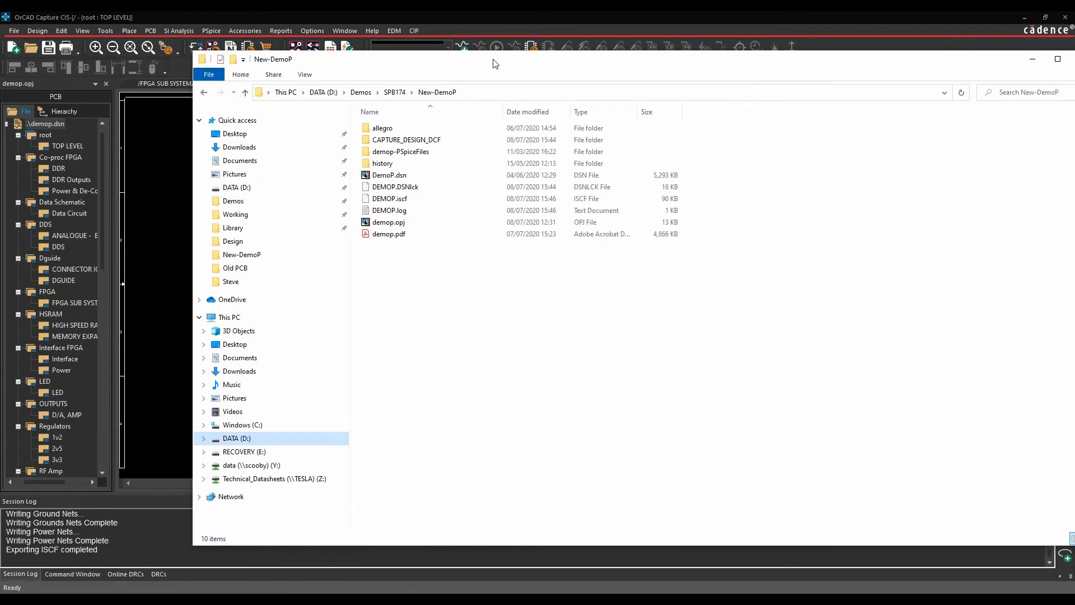
- Bring up the file actions for the generated DEMOP.iscf in the design folder
{"action": "right_click", "coordinate": [388, 198]}
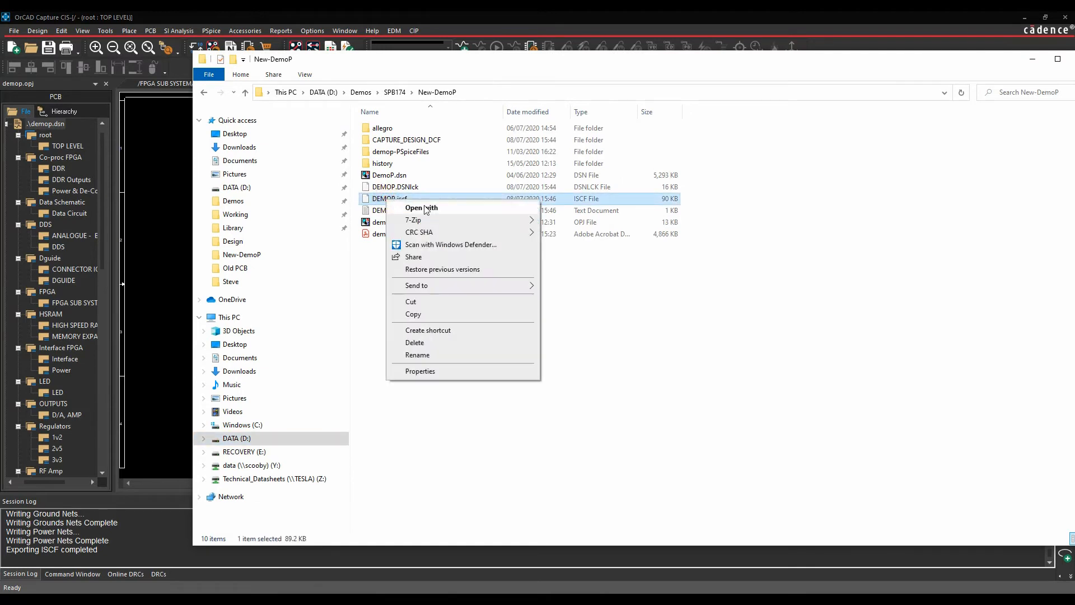
{"action": "mouse_move", "coordinate": [432, 268]}
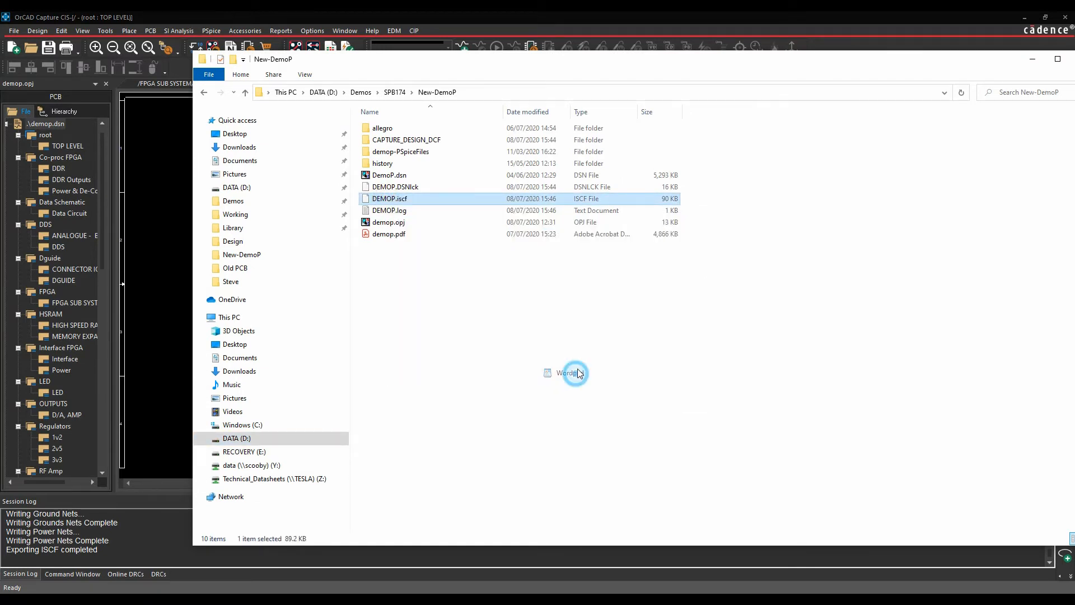
- View DEMOP.iscf in WordPad down to the END_NETS, BEGIN_GROUND and BEGIN_POWER sections
{"action": "double_click", "coordinate": [389, 198]}
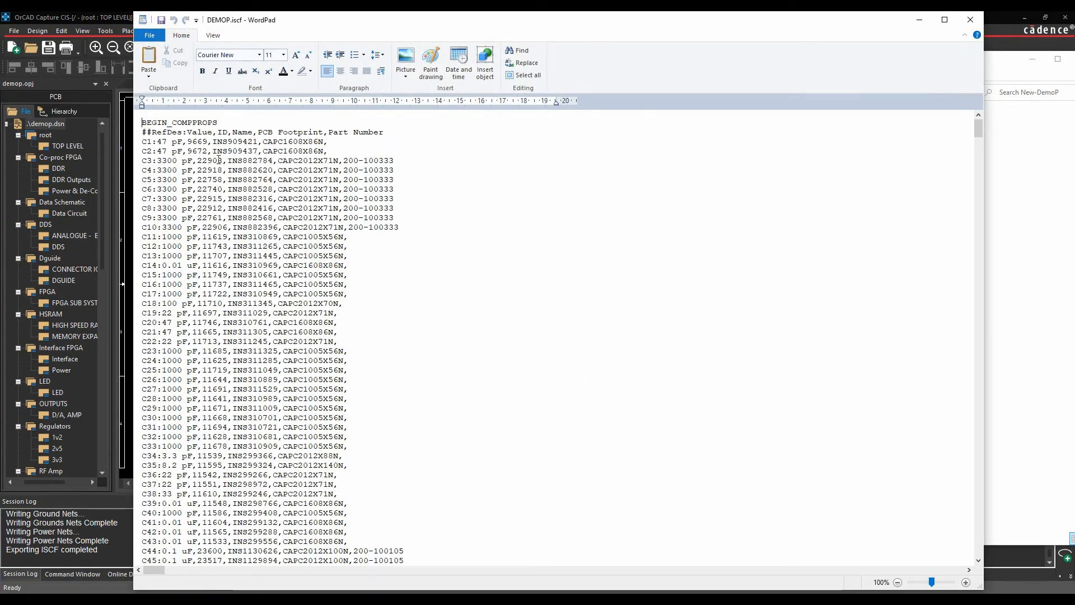
{"action": "scroll", "scroll_direction": "down", "scroll_amount": 3}
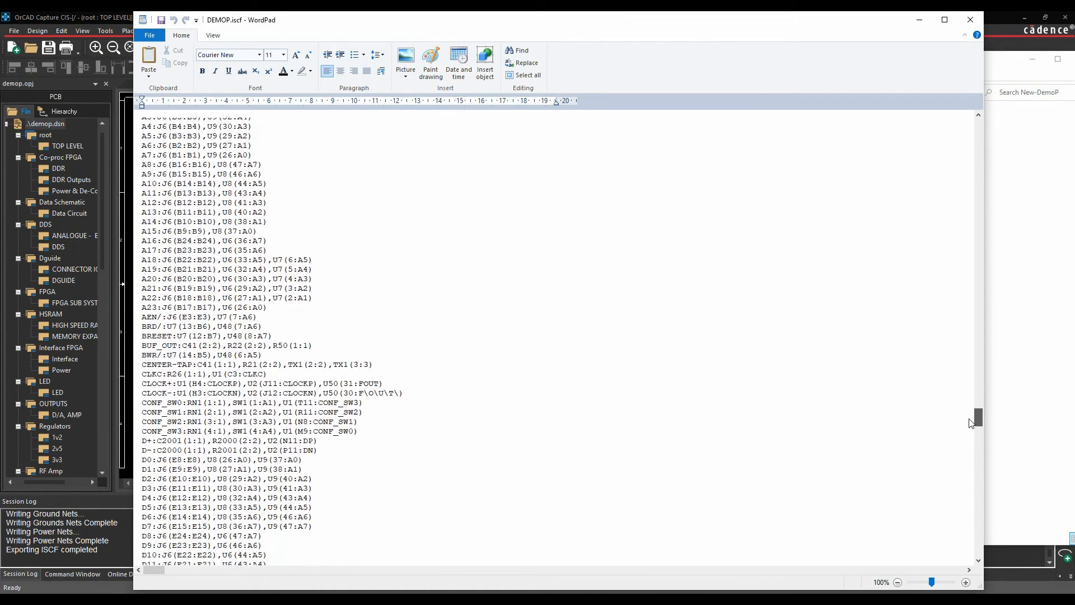
{"action": "scroll", "scroll_direction": "down", "scroll_amount": 3}
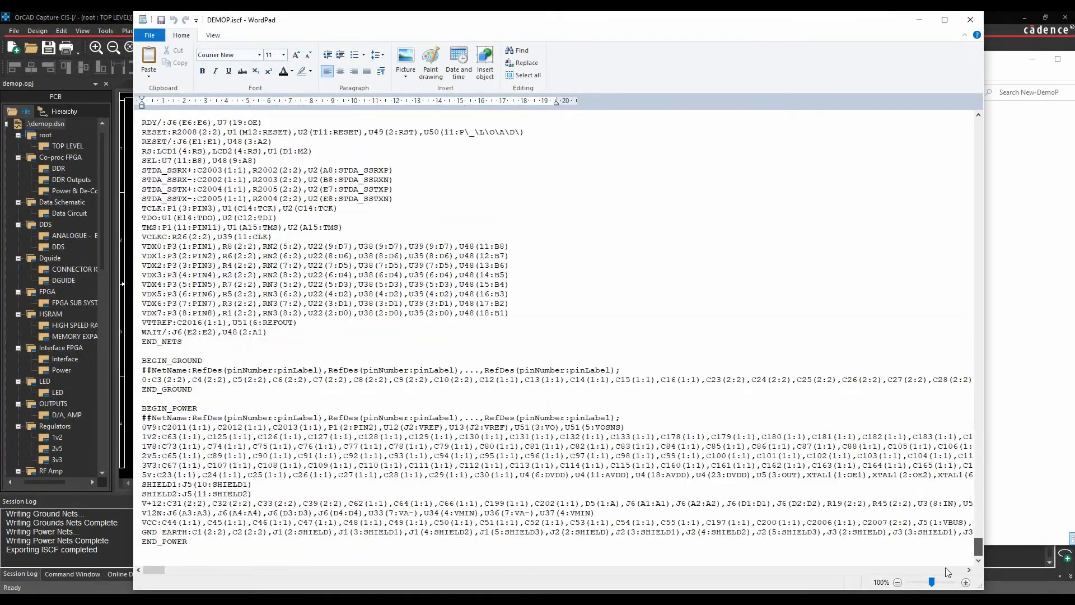